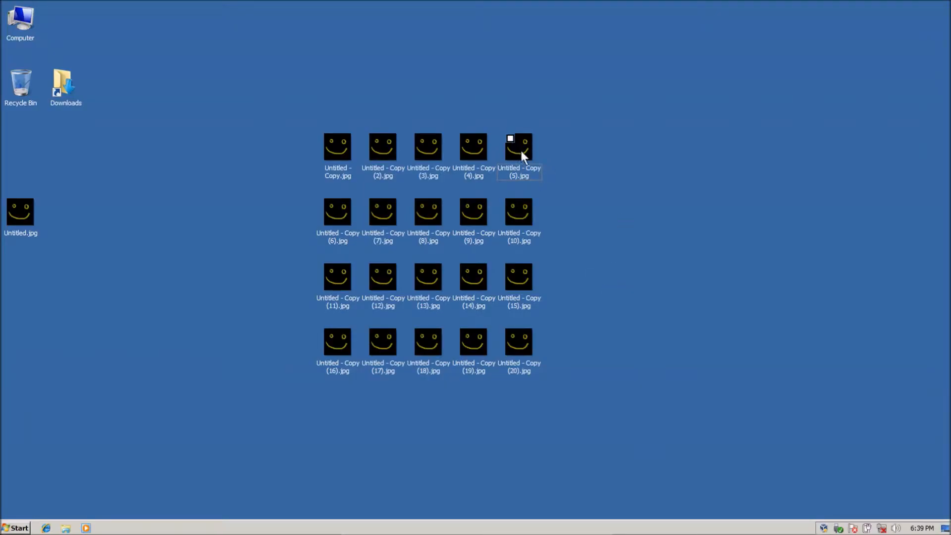
Select desktop pictures like 'Untitled - Copy (2).jpg' to show their check boxes, then bring up a Libraries window
click(518, 145)
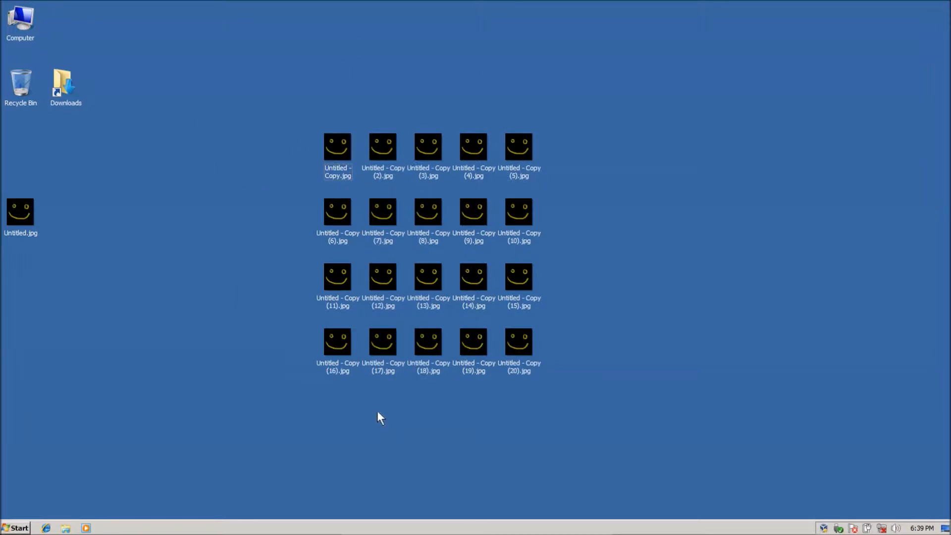
mouse_move(370, 405)
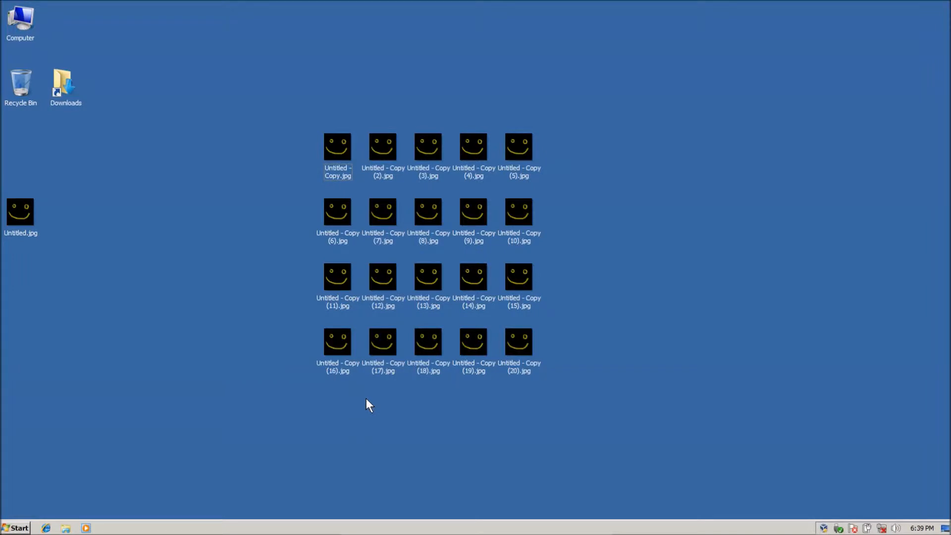
mouse_move(485, 406)
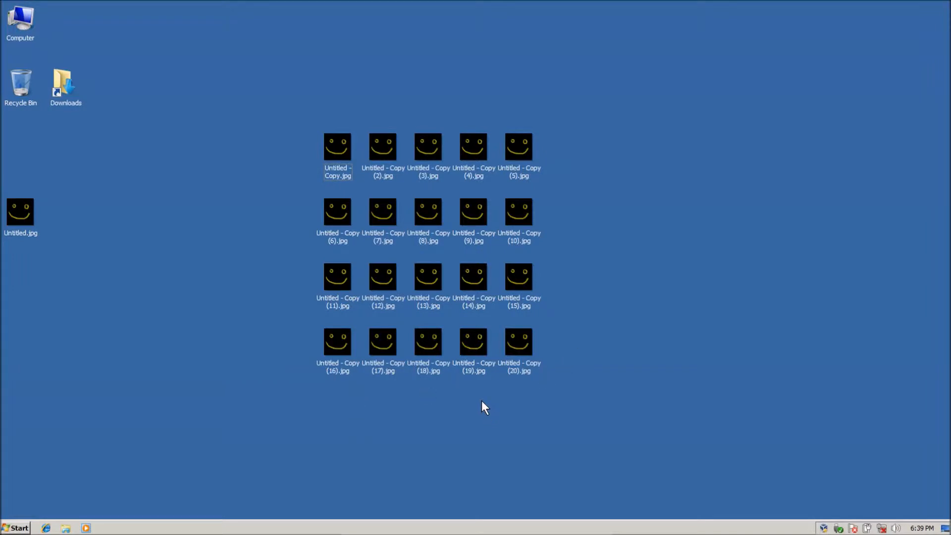
mouse_move(435, 468)
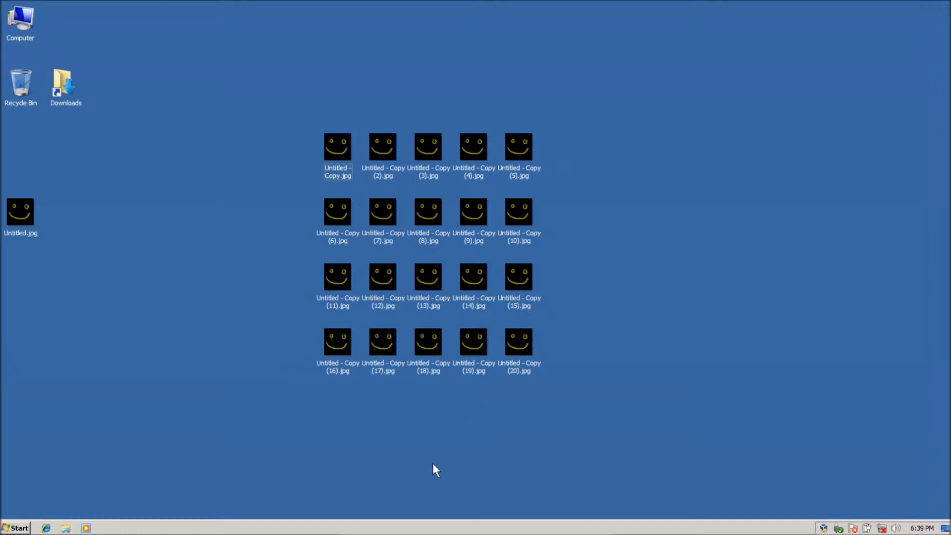
mouse_move(406, 403)
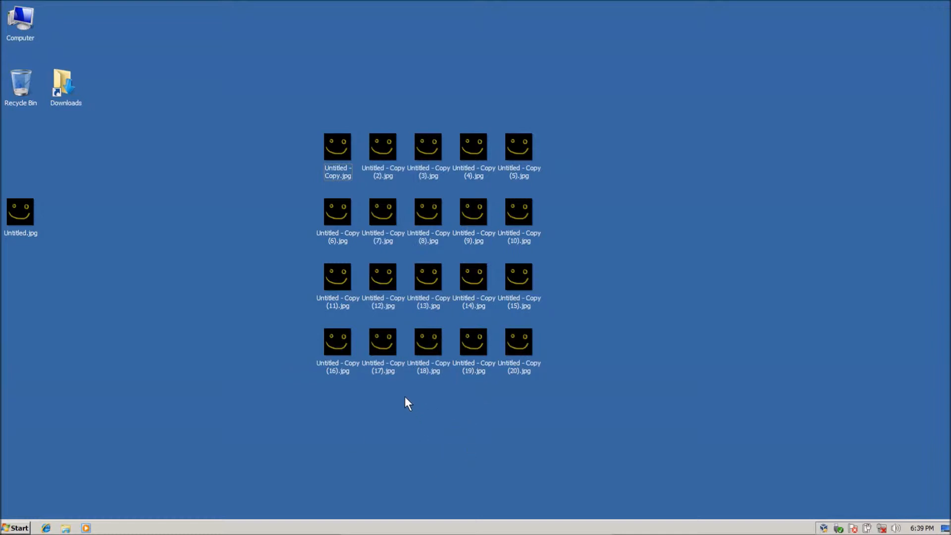
click(382, 145)
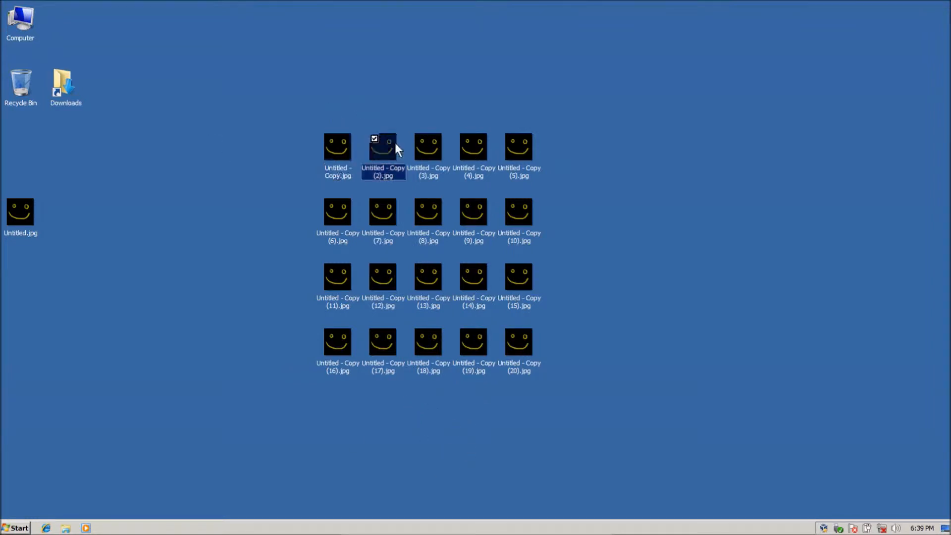
click(329, 139)
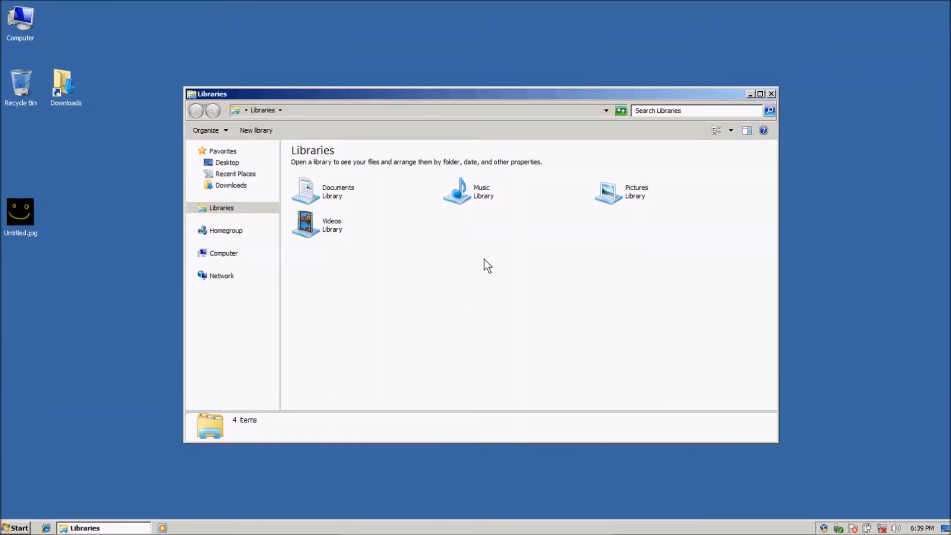
Via Organize > Folder and search options > View, uncheck 'Use check boxes to select items' and confirm with OK
click(209, 130)
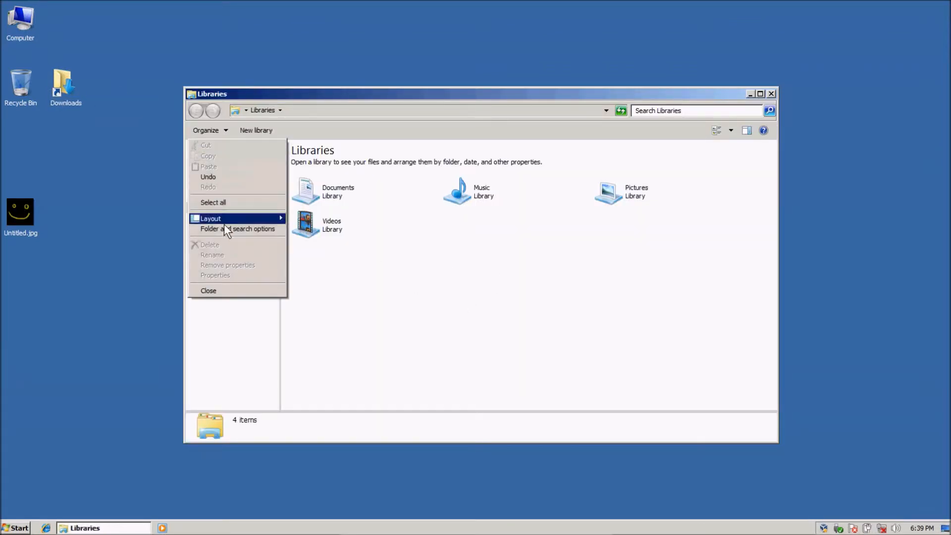
click(237, 229)
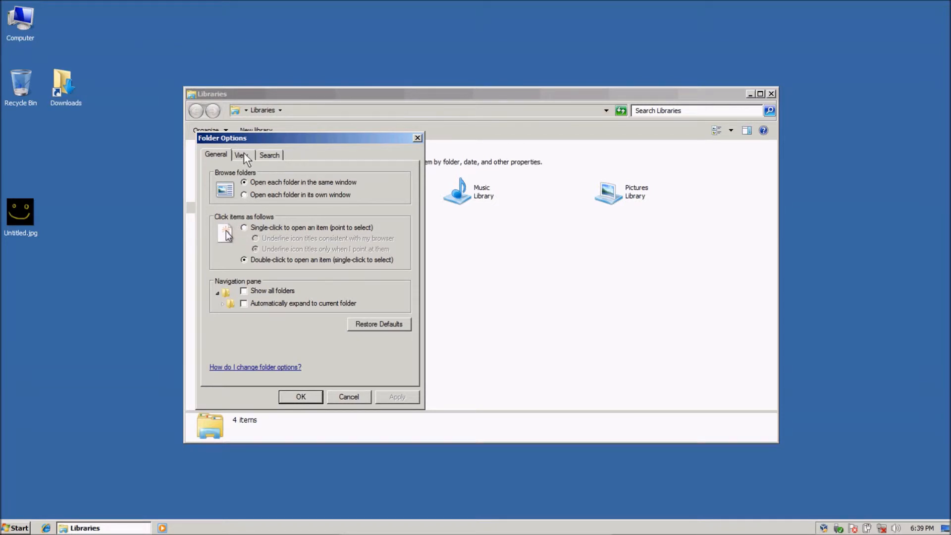
click(241, 155)
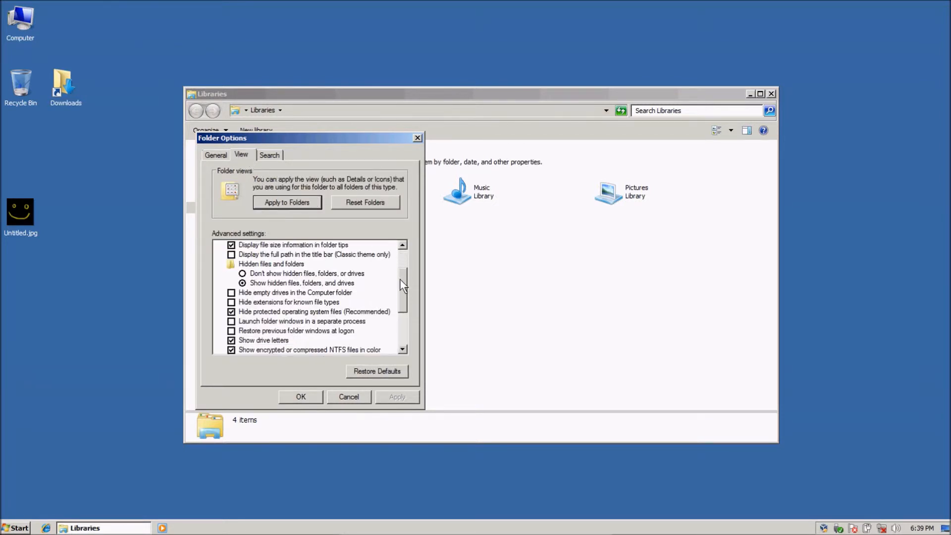
scroll(down, 3)
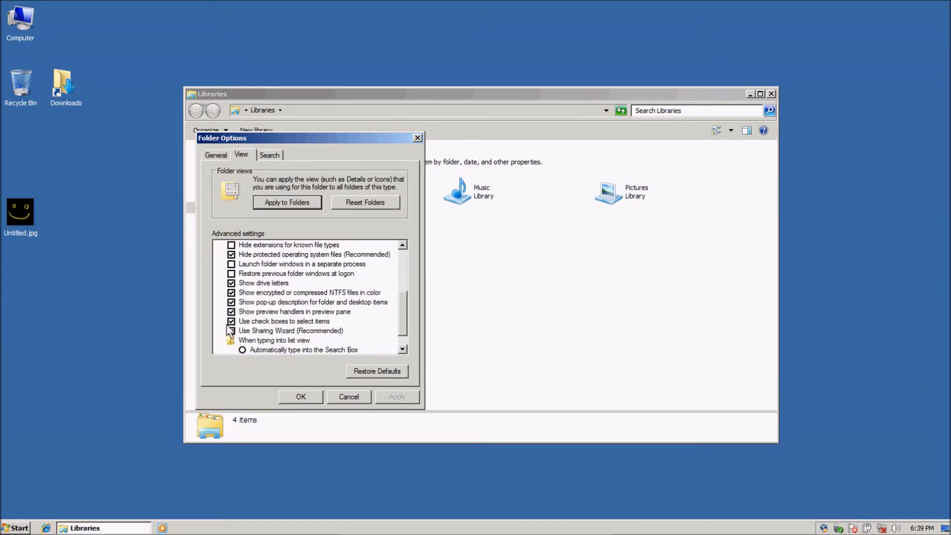
click(231, 331)
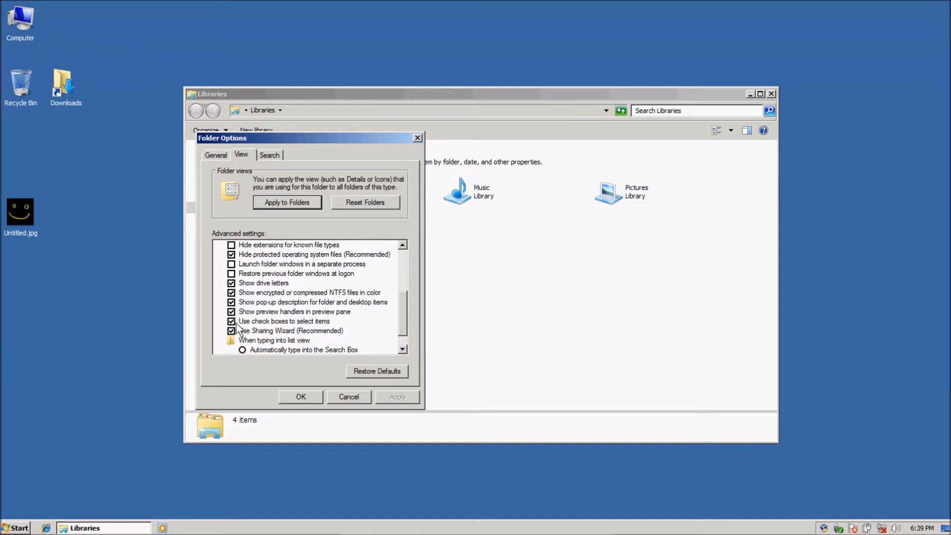
click(231, 320)
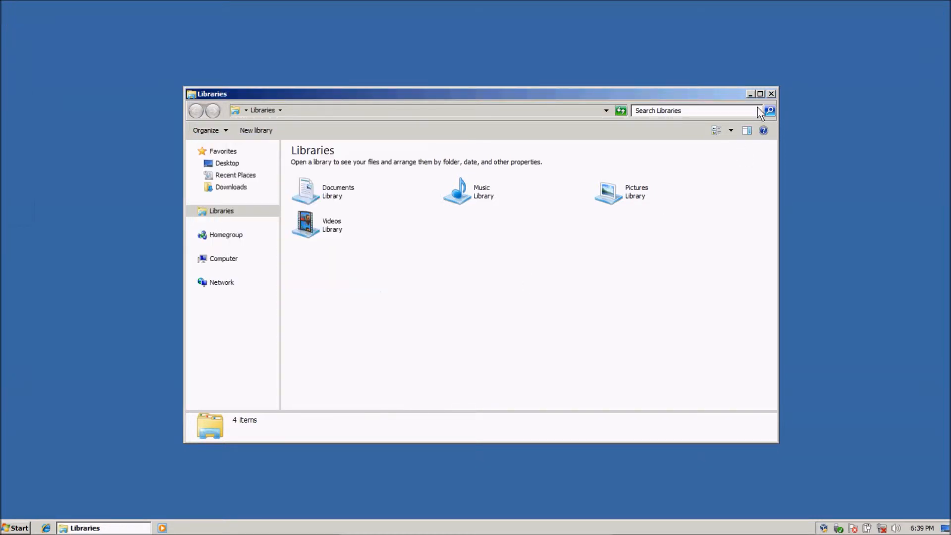
Close the Libraries window and select a desktop picture to confirm no check box appears
click(749, 93)
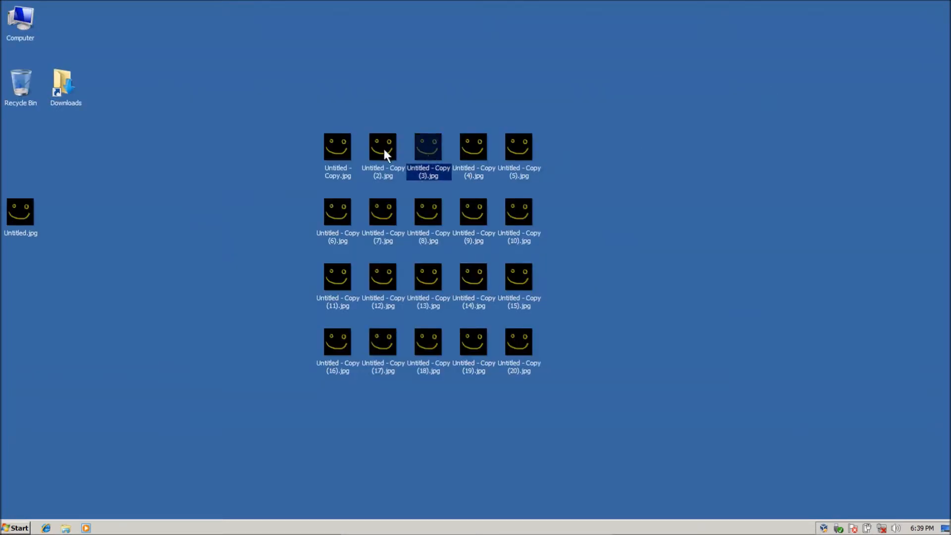
click(428, 214)
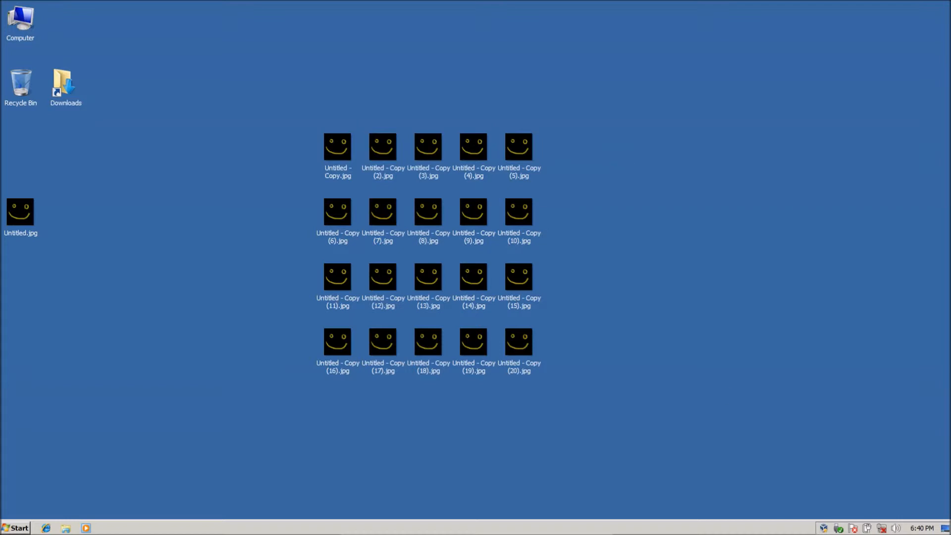
mouse_move(680, 265)
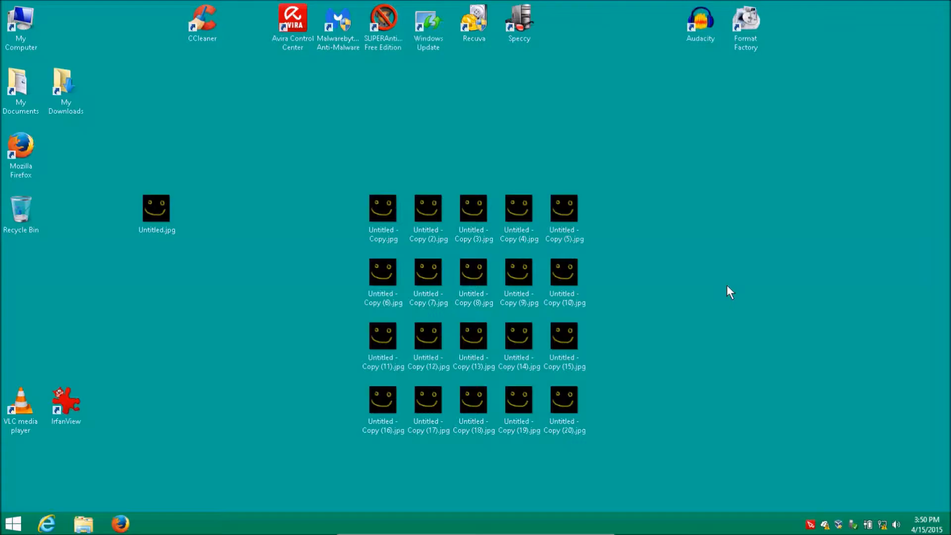
mouse_move(303, 136)
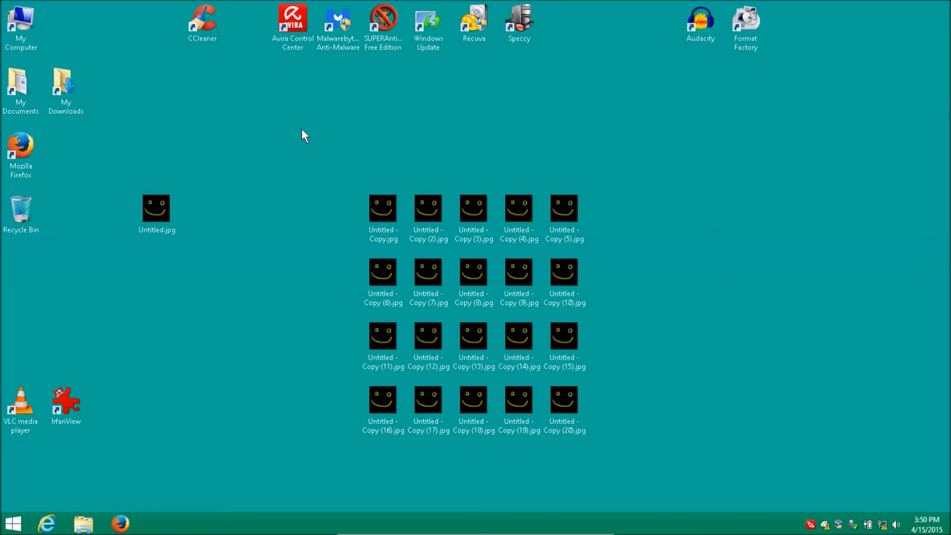
mouse_move(302, 134)
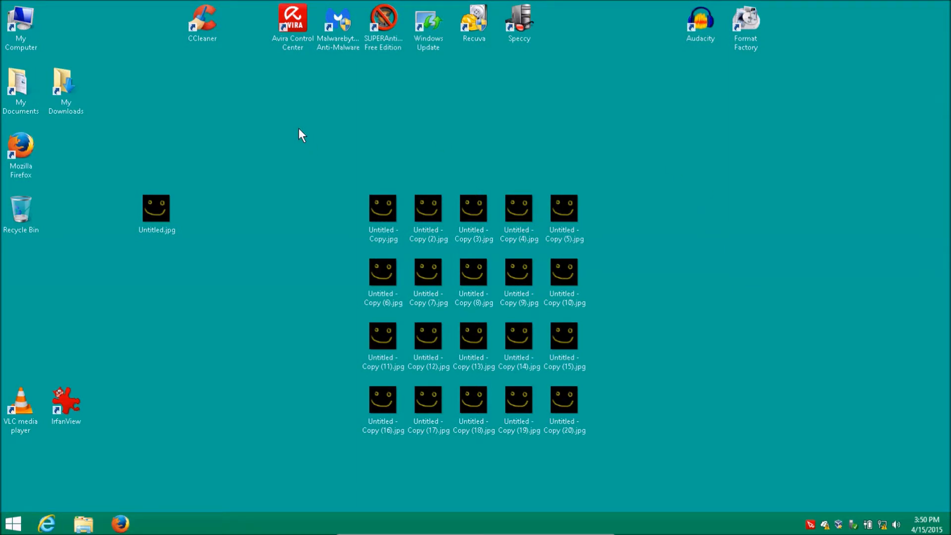
mouse_move(371, 130)
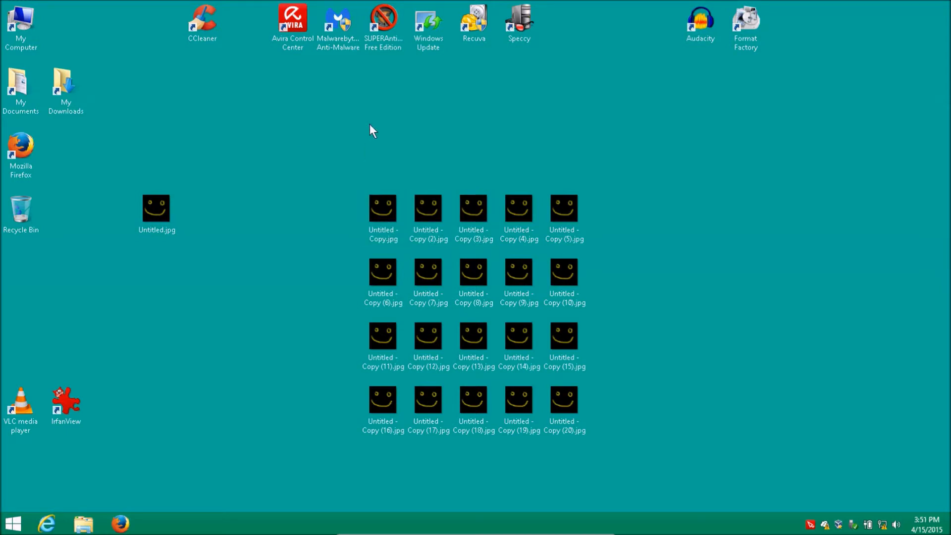
click(382, 209)
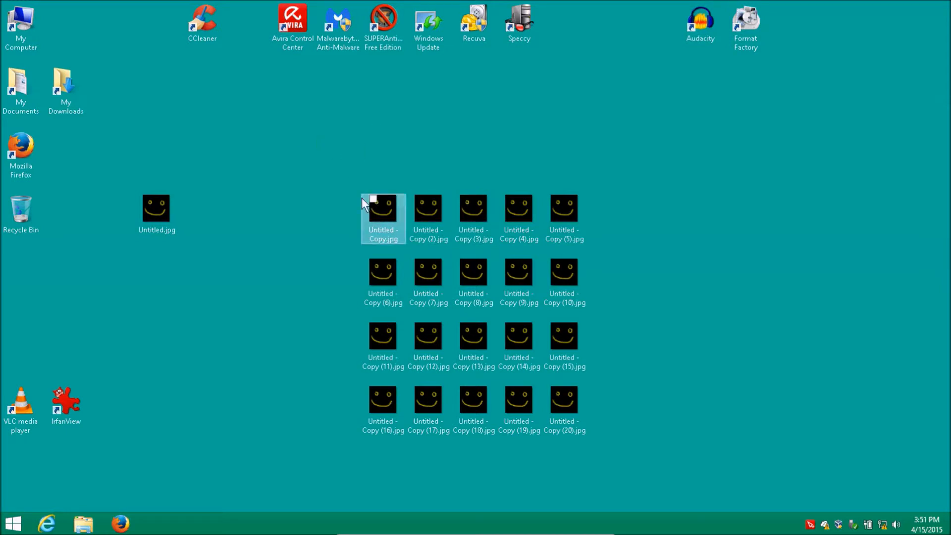
click(428, 399)
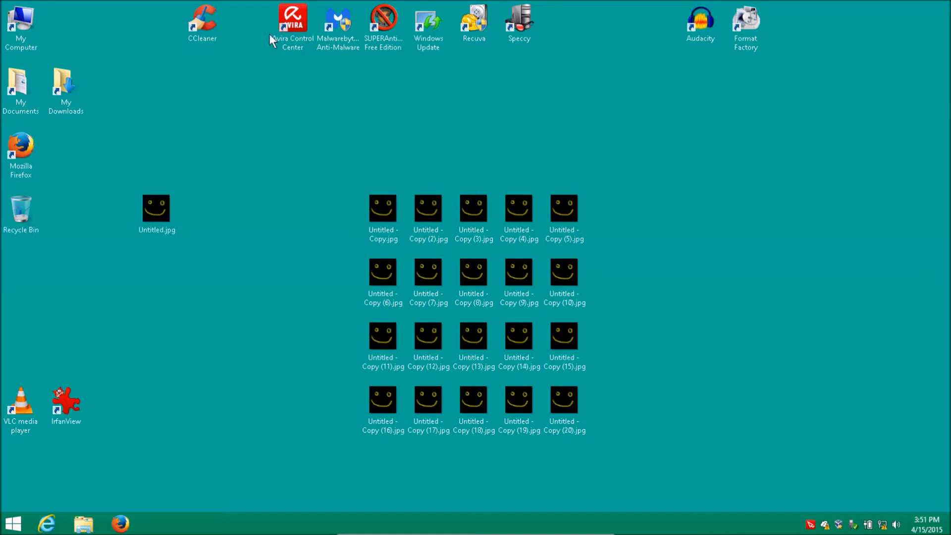
mouse_move(711, 278)
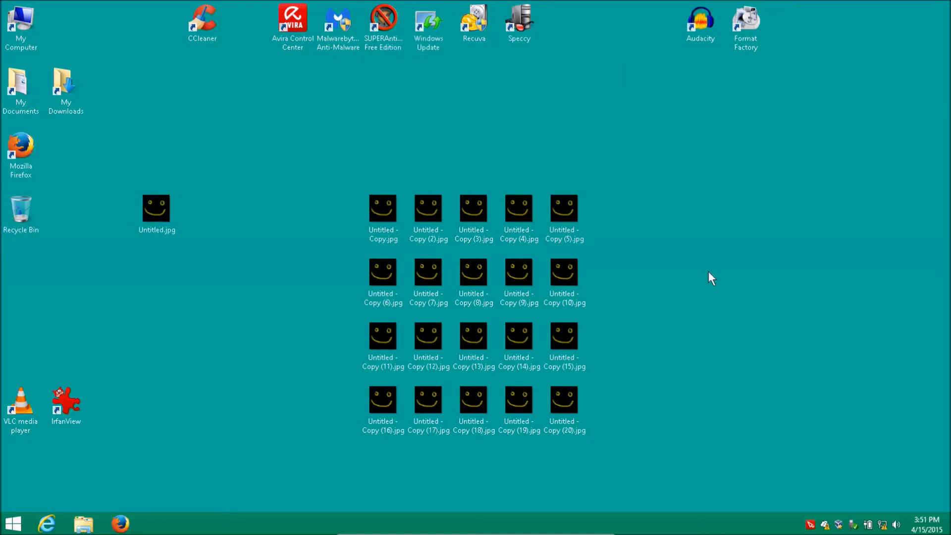
mouse_move(295, 140)
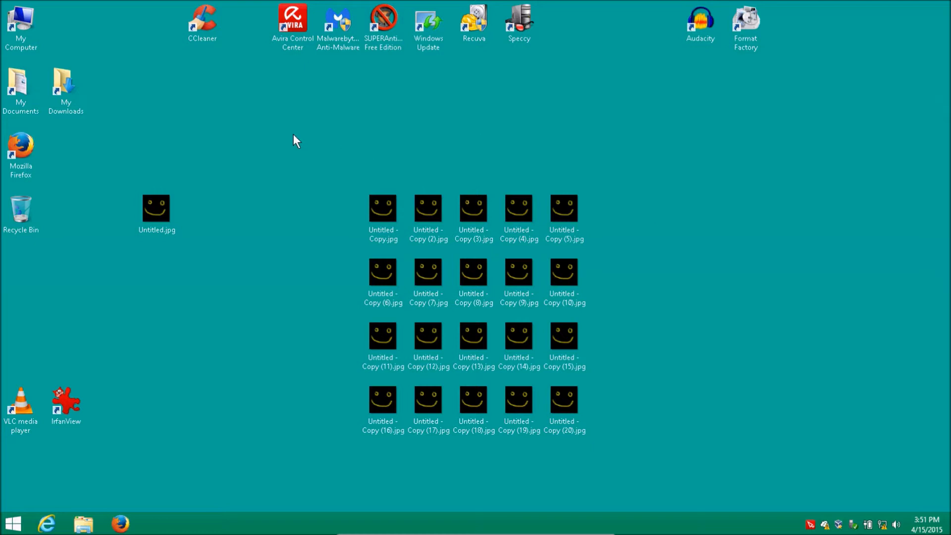
mouse_move(134, 525)
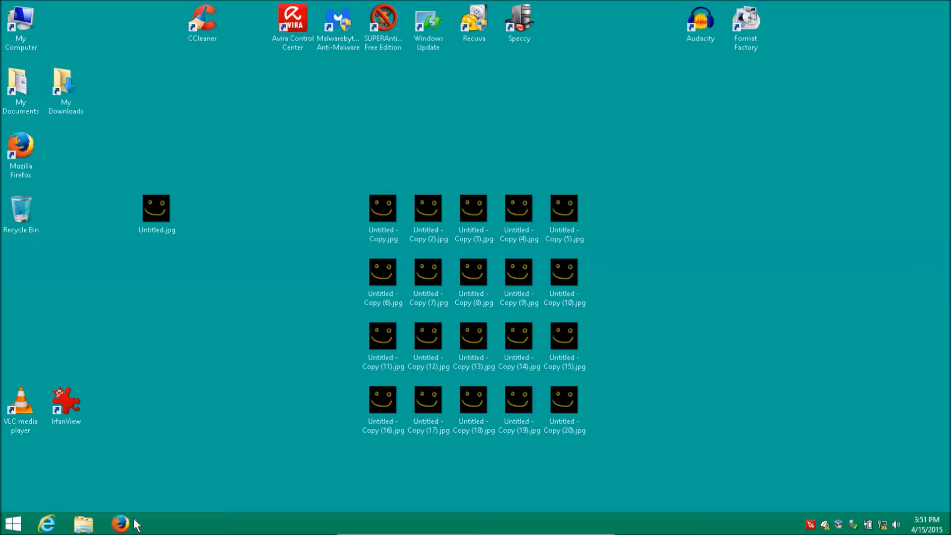
Launch File Explorer on This PC and show its View ribbon where Item check boxes is still on
click(83, 523)
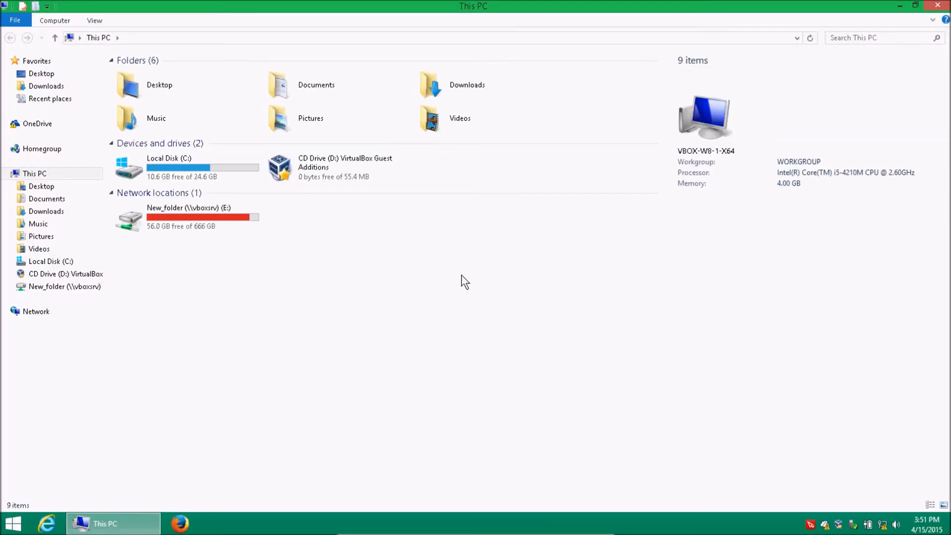
click(94, 20)
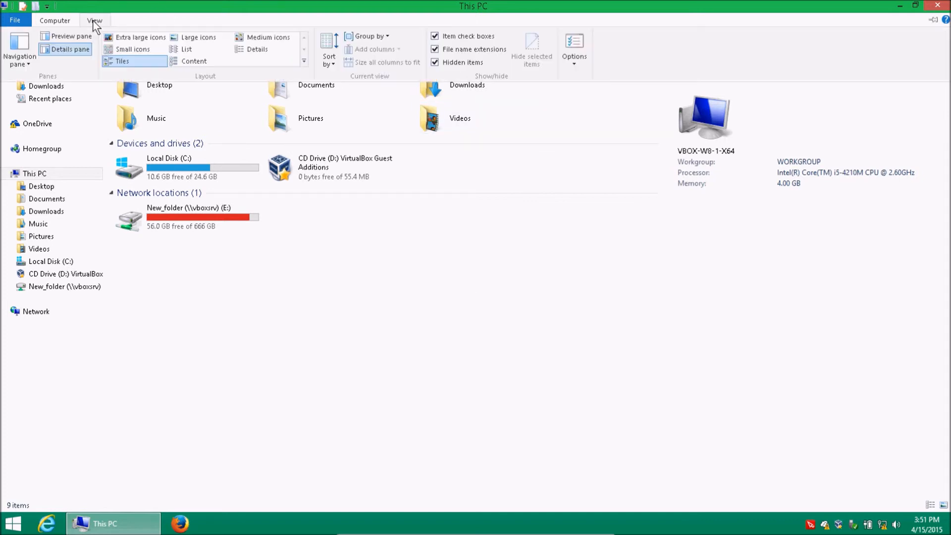
mouse_move(490, 54)
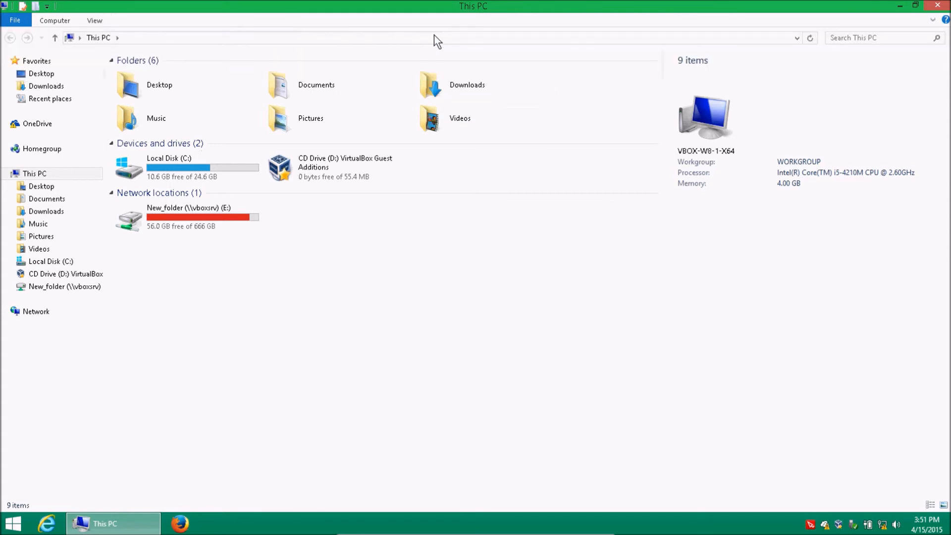
click(94, 19)
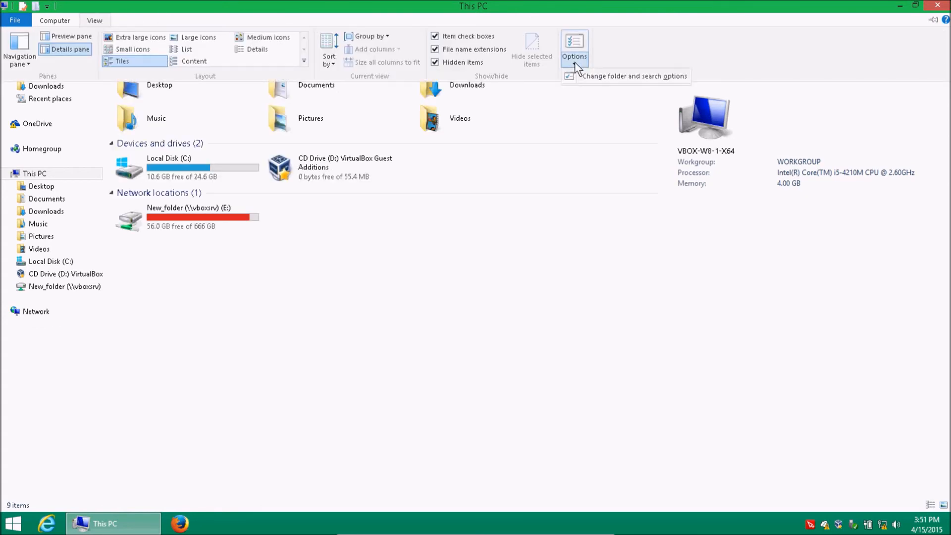
In Folder Options > View, uncheck 'Use check boxes to select items', then select a desktop picture showing no check box
click(573, 44)
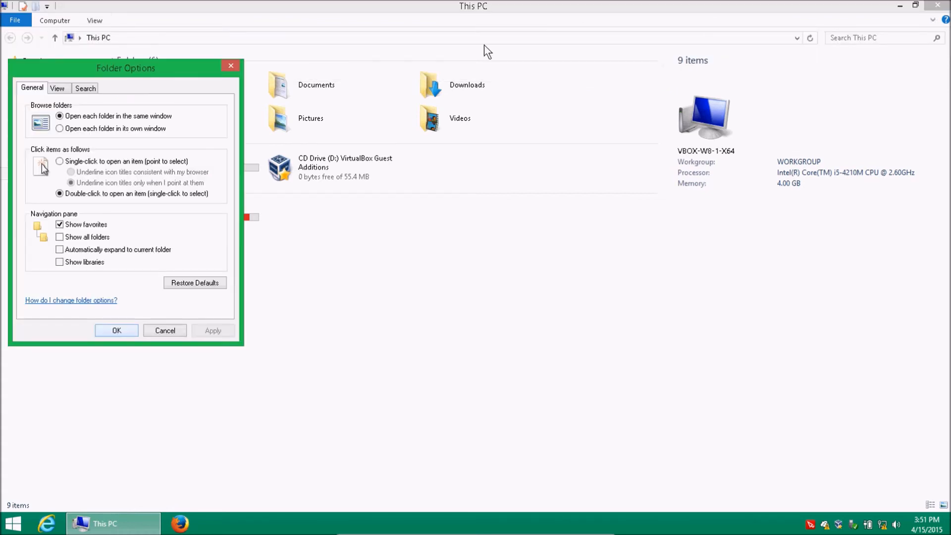
click(57, 88)
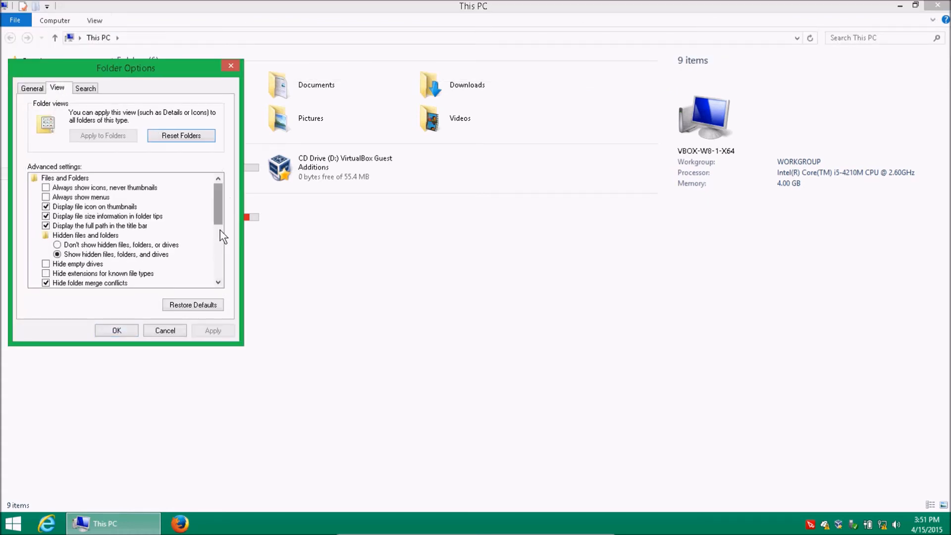
scroll(down, 3)
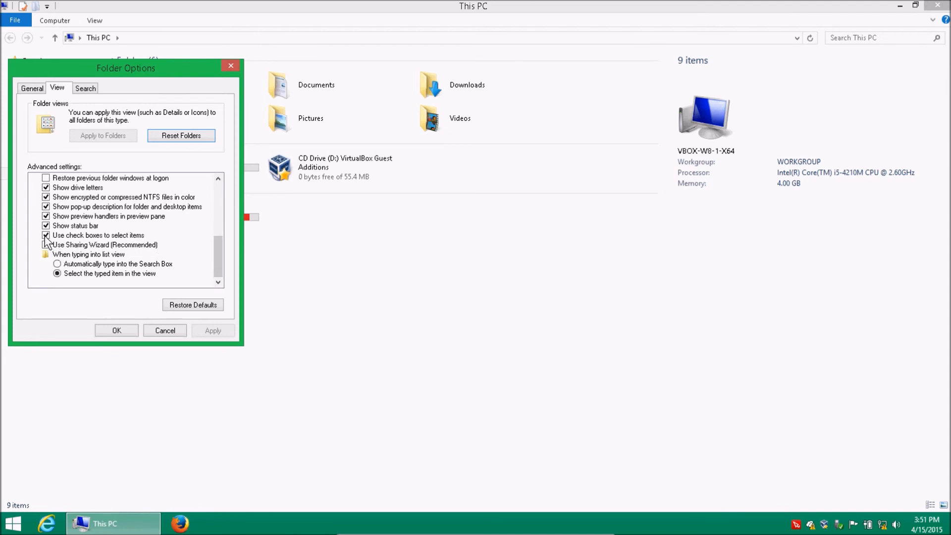
click(212, 331)
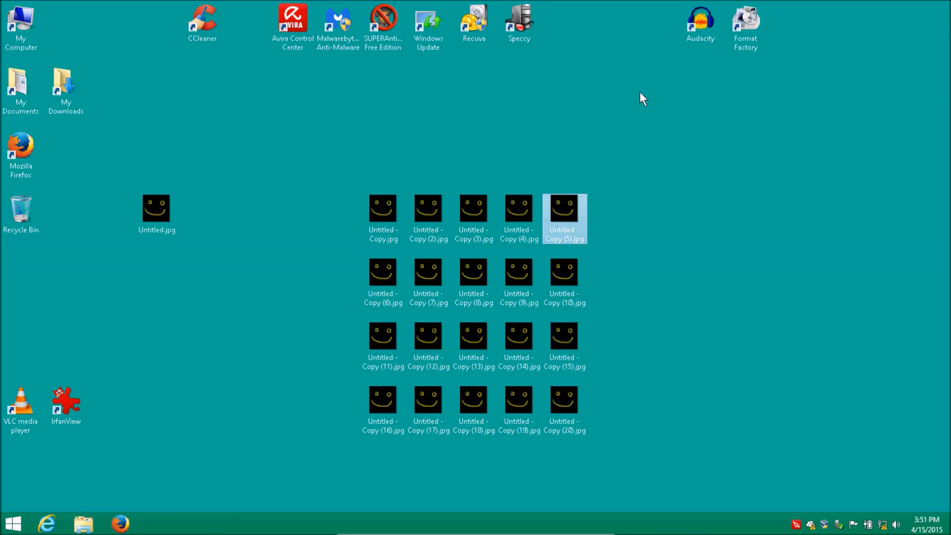
click(747, 323)
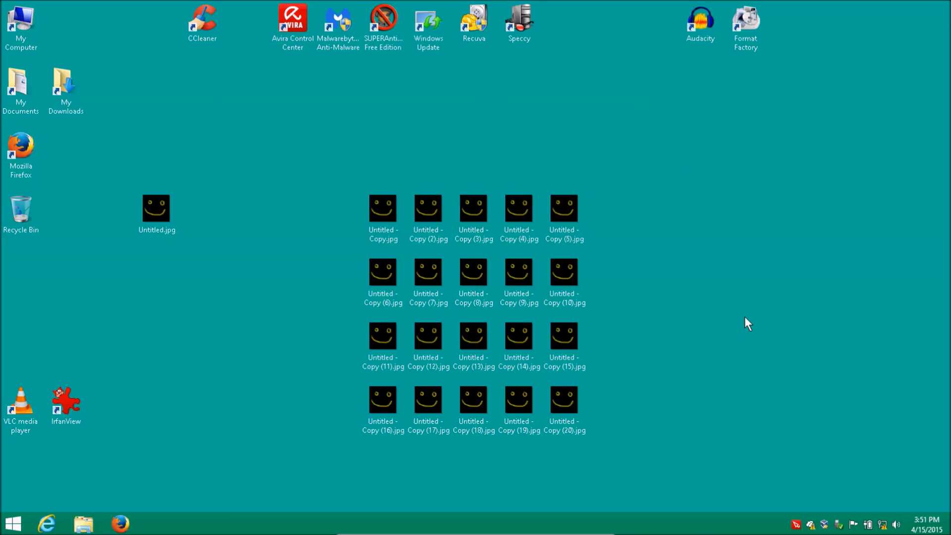